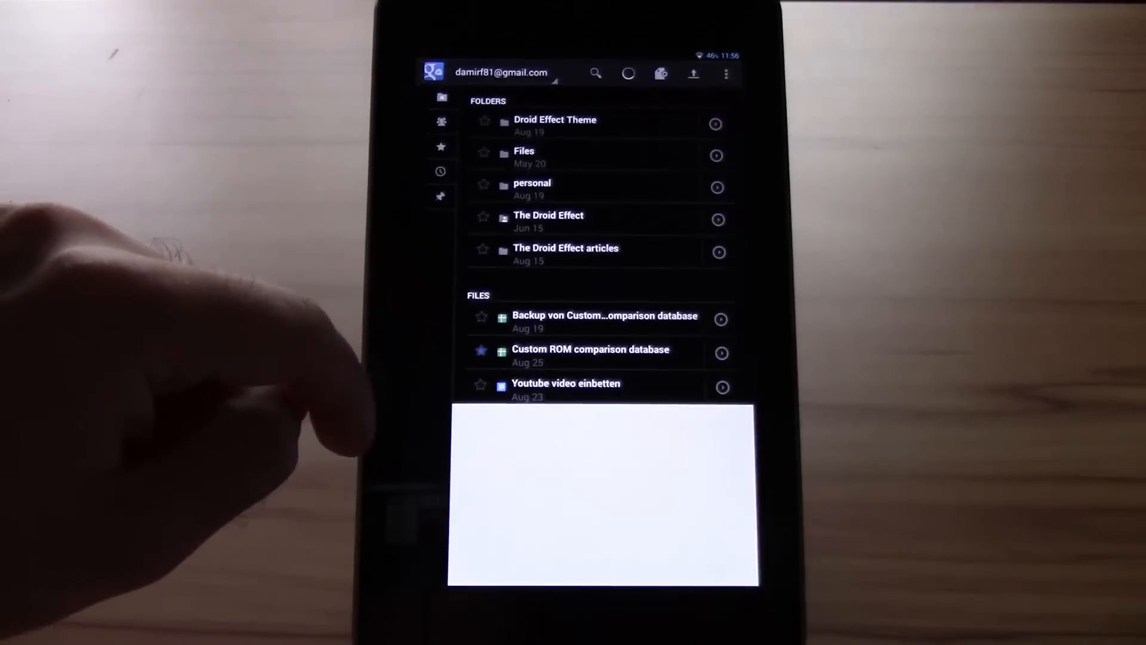
Open the Custom ROM comparison database spreadsheet and scroll through it
click(589, 350)
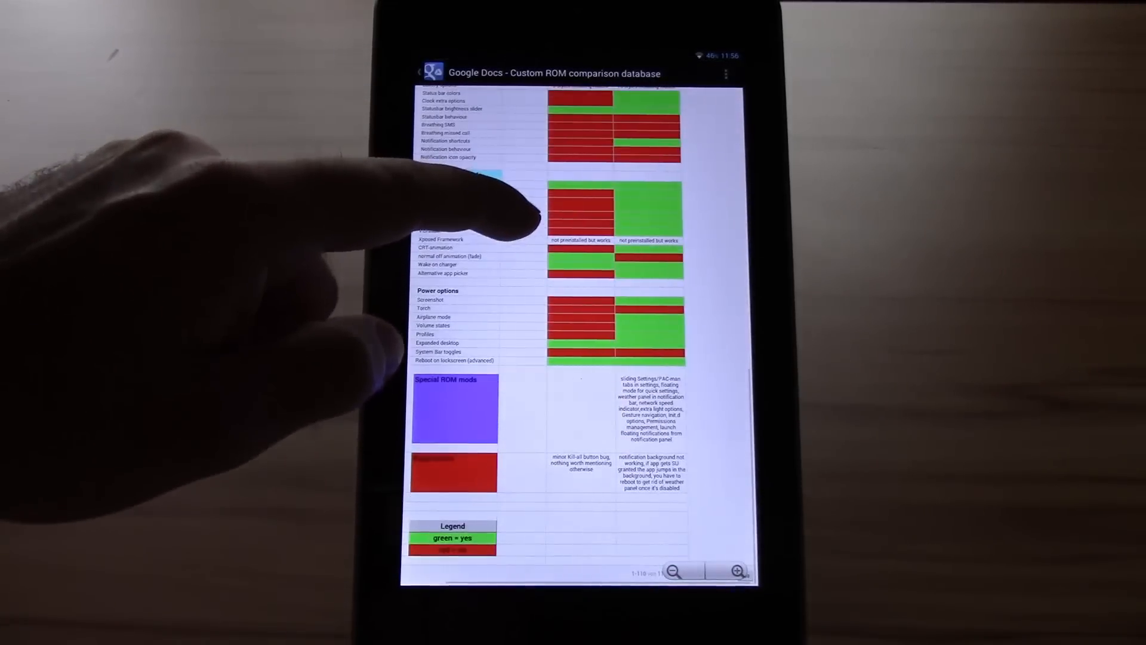
scroll(down, 3)
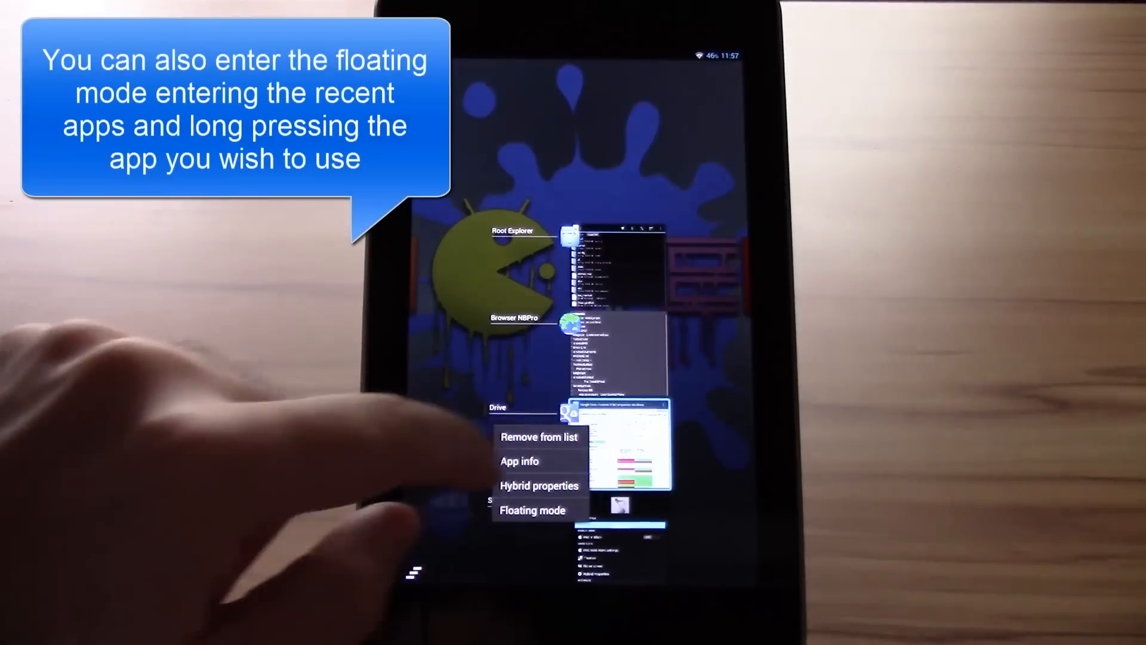
Launch Drive as a floating window over the home screen, then bring up Settings
click(534, 510)
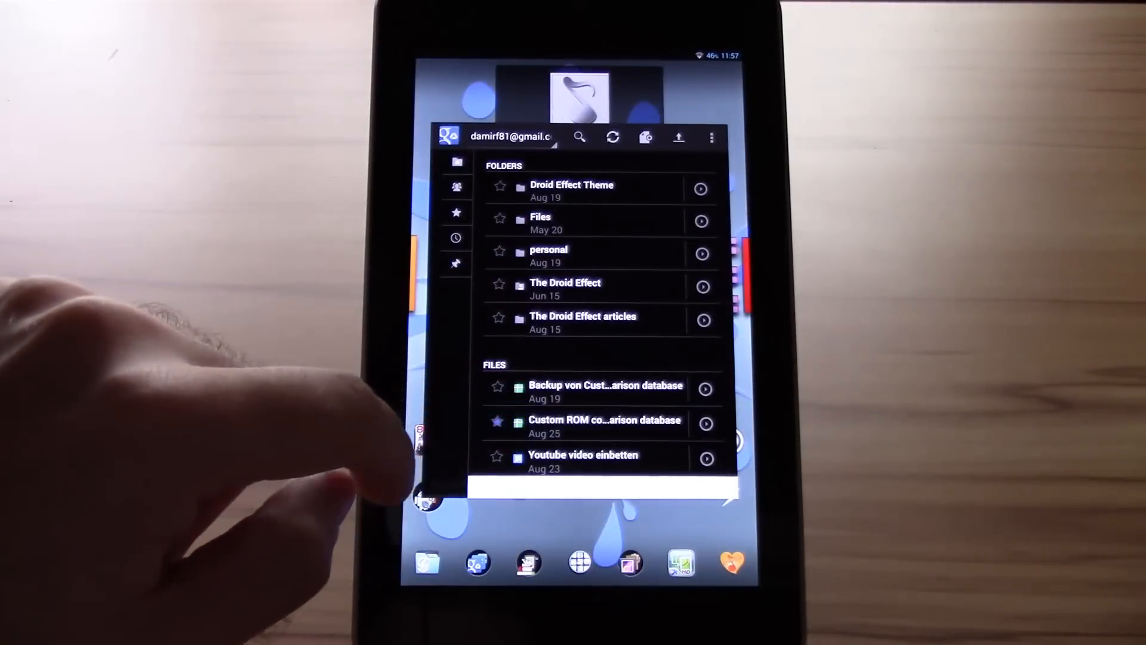
click(604, 420)
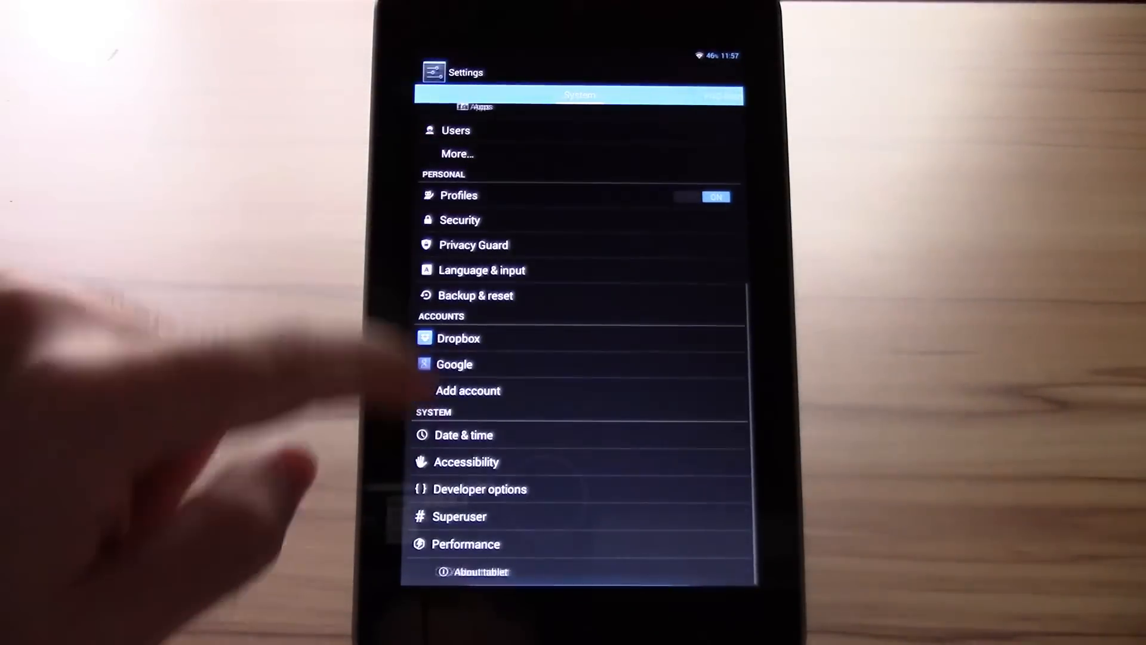
Look through the Settings list and move on to the Gallery Albums view
click(459, 517)
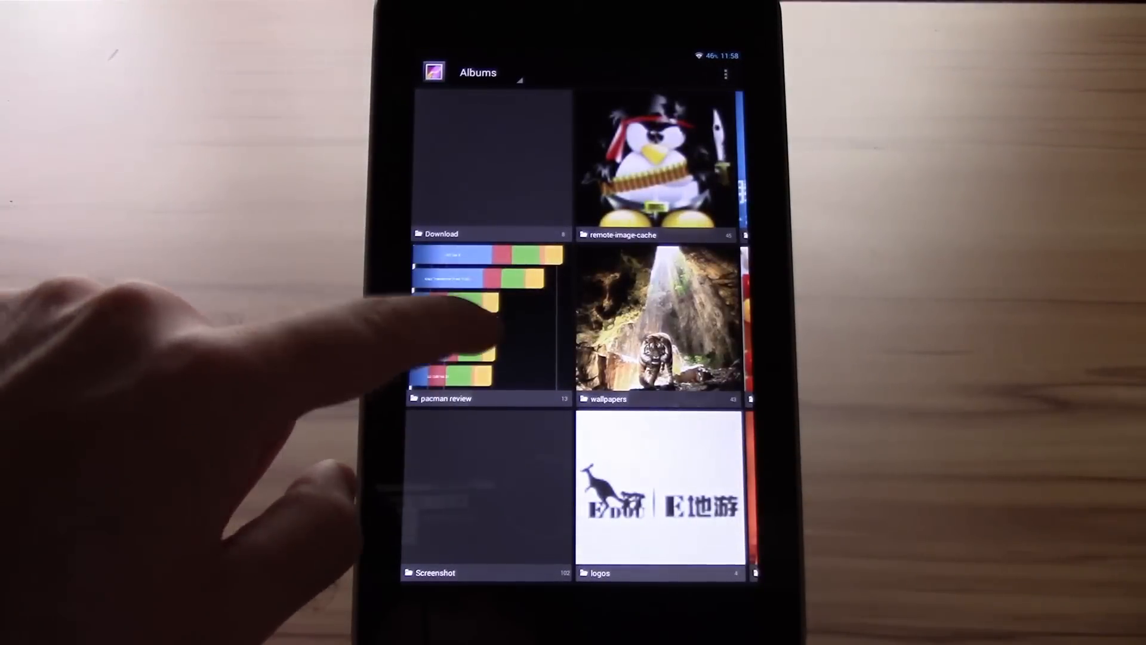
Open the pacman review album tile so it shows in grid view
click(474, 336)
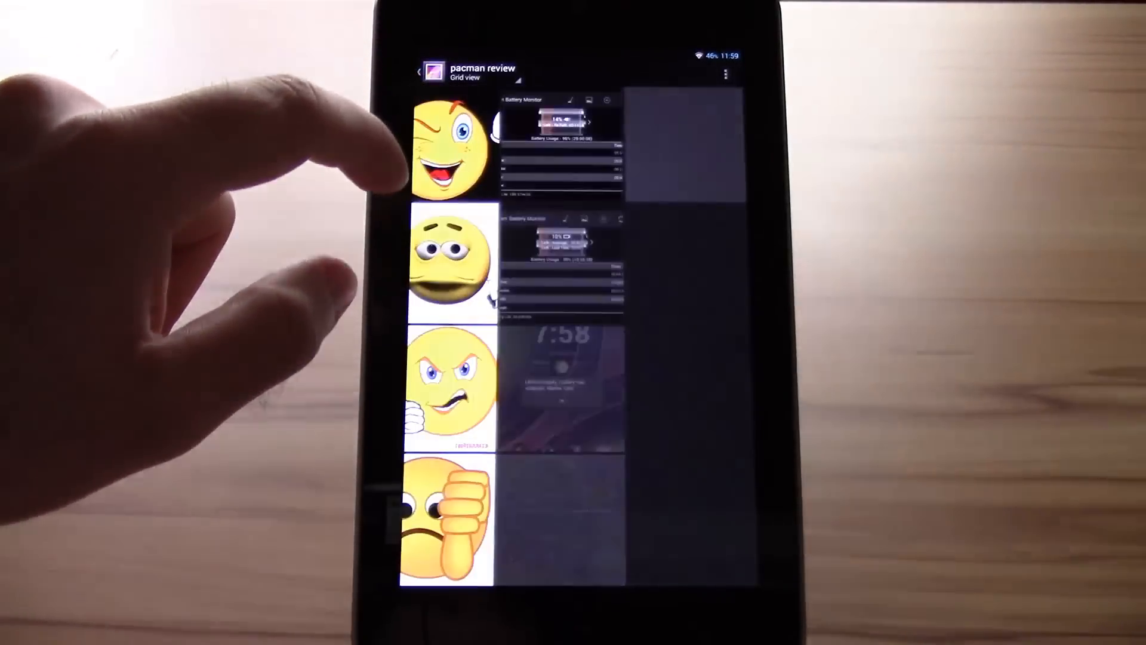
View an image in the pacman review album before switching to the Robird timeline
click(447, 144)
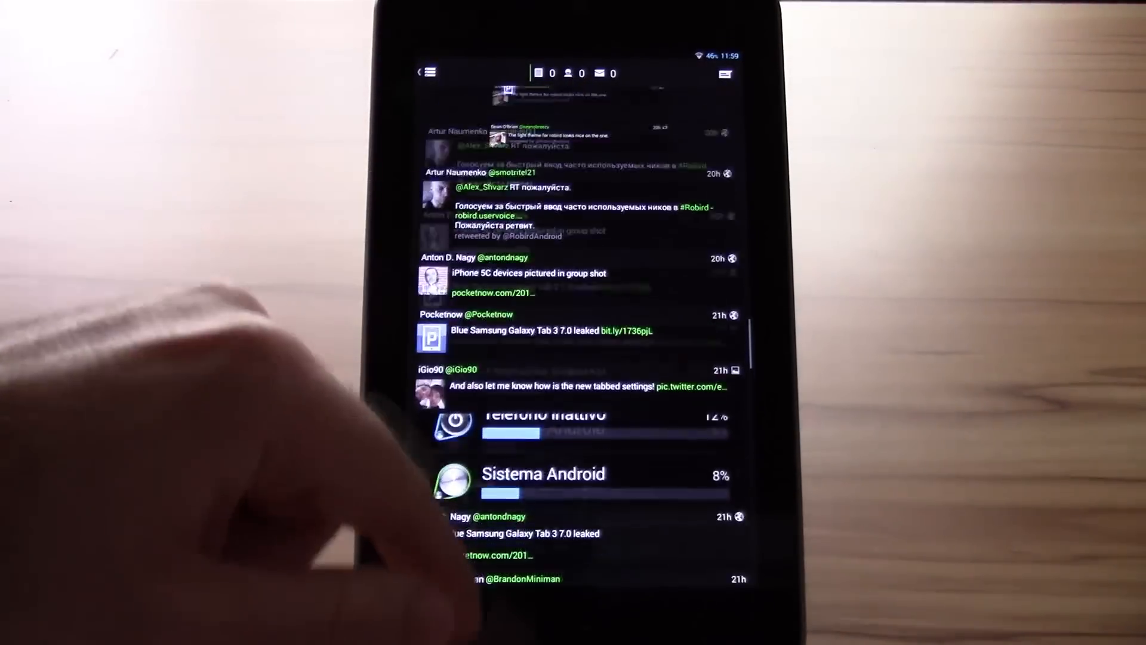
Scroll down the Robird timeline before moving to the browser bookmarks
scroll(down, 3)
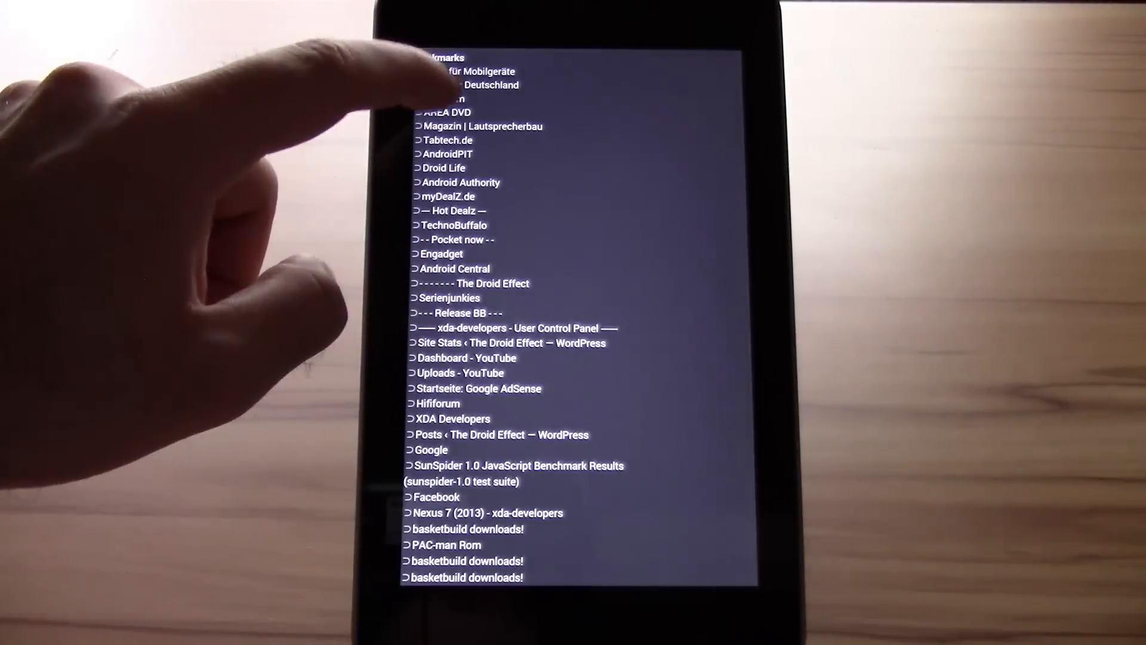
Go through the bookmarks and return home to show the Wallpaper/Manage apps/Settings menu
click(451, 112)
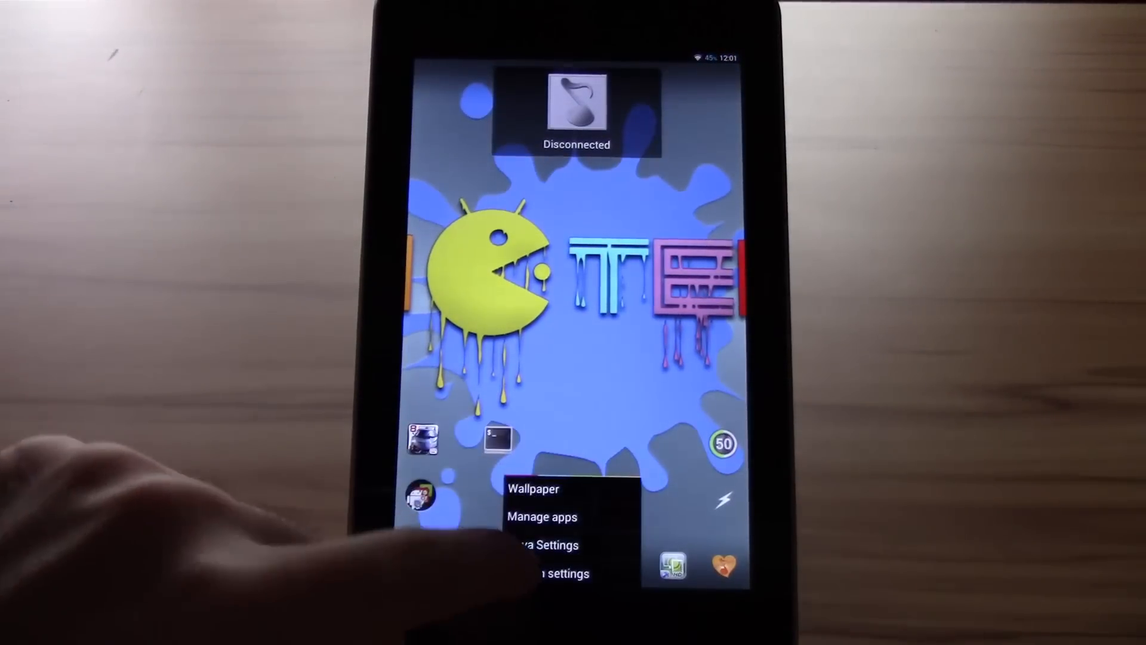
Enter System settings from the home menu, return to the PAC-Man list and open Pie
click(537, 574)
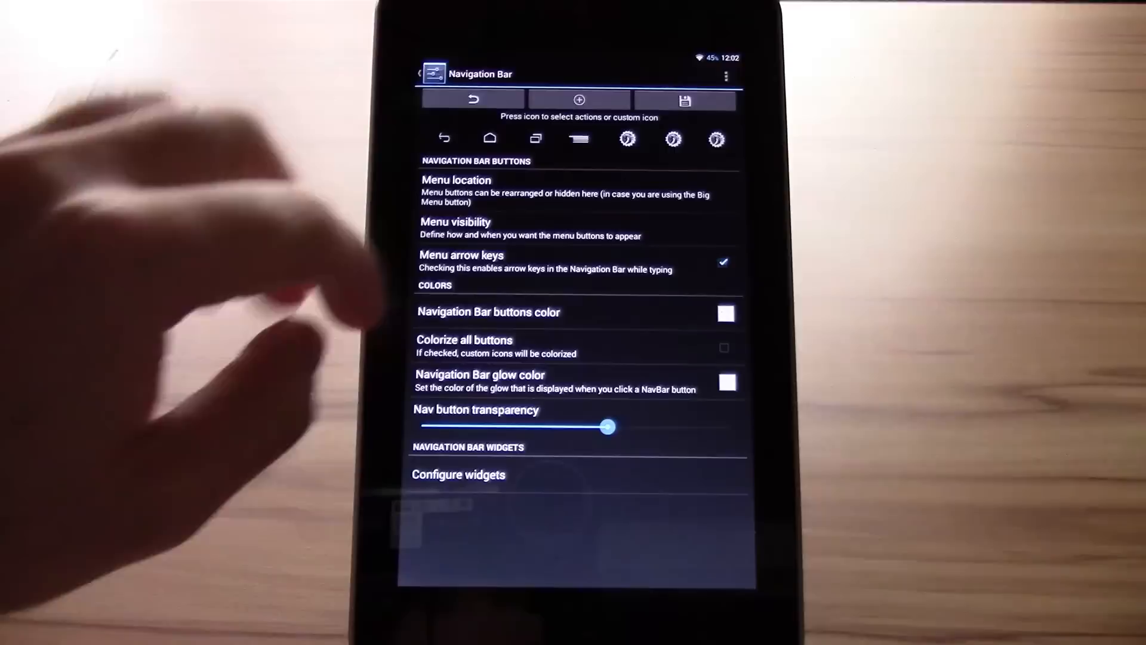
click(424, 73)
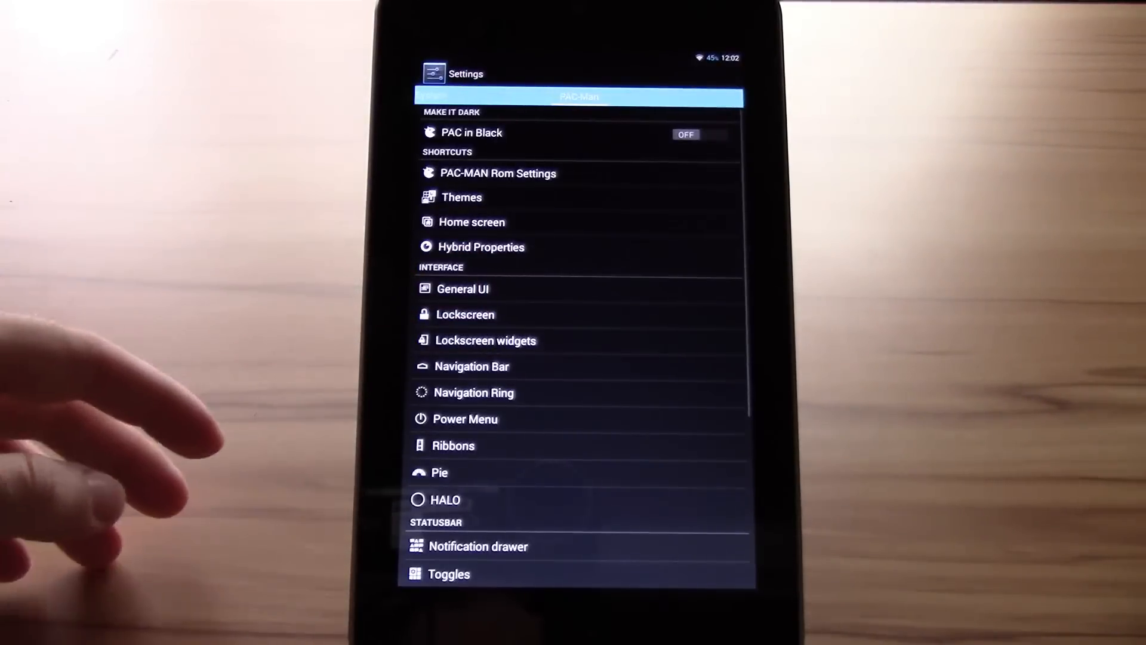
click(438, 473)
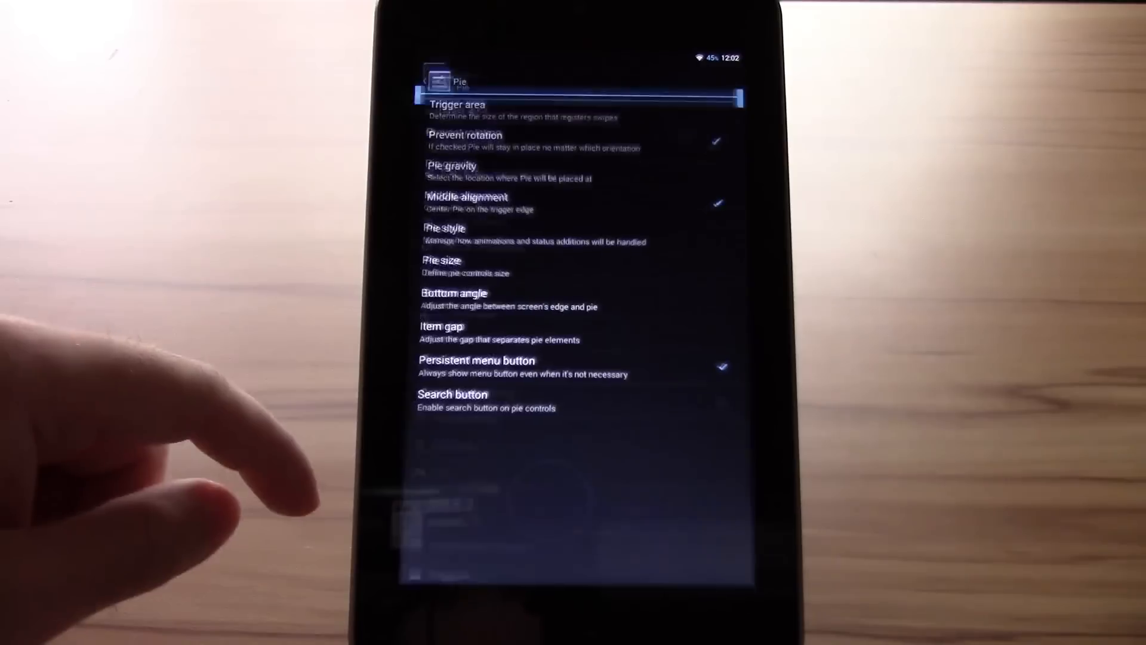